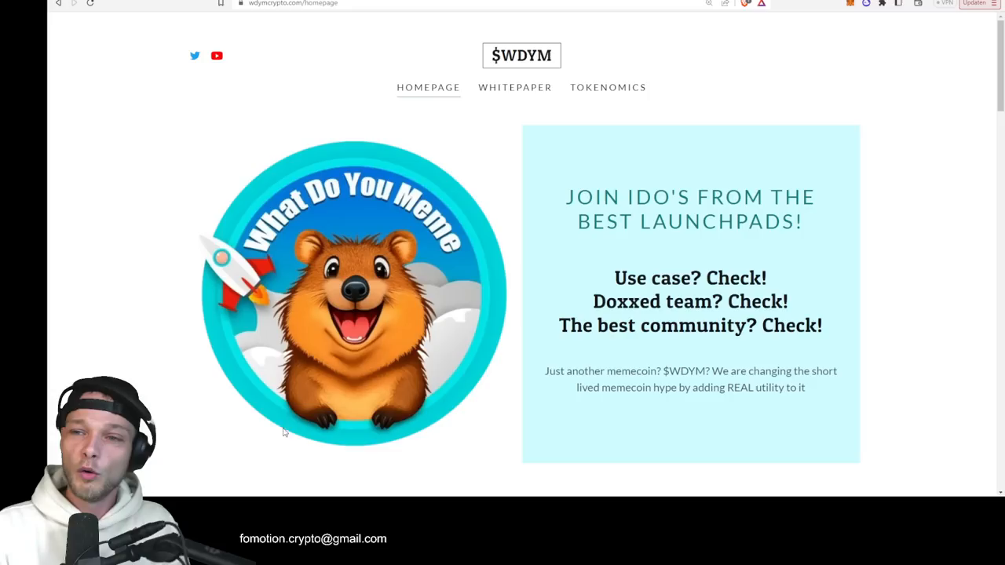
pyautogui.moveTo(369, 250)
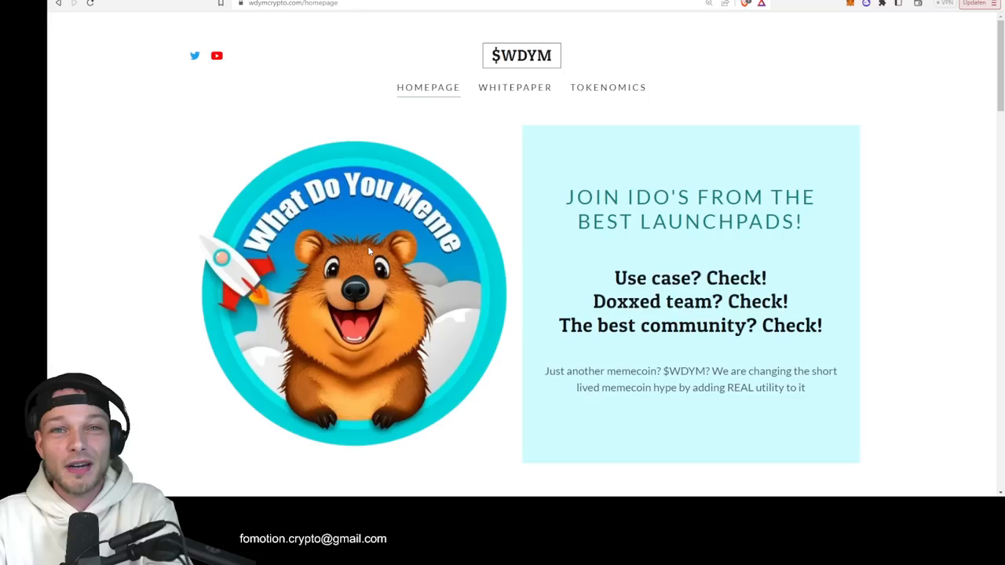
pyautogui.moveTo(495, 153)
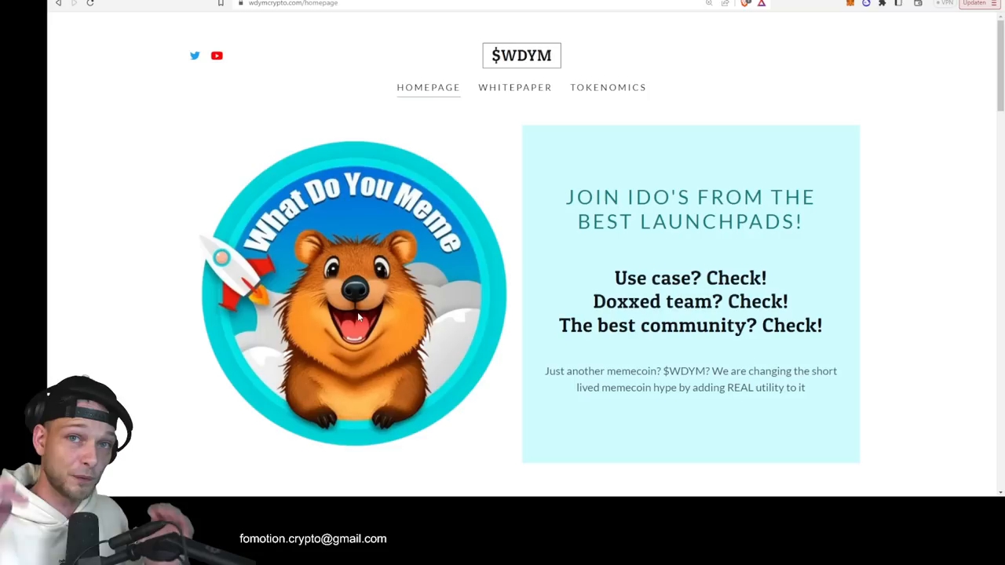
# Scroll the WDYM homepage through the About and Team sections
pyautogui.scroll(-3)
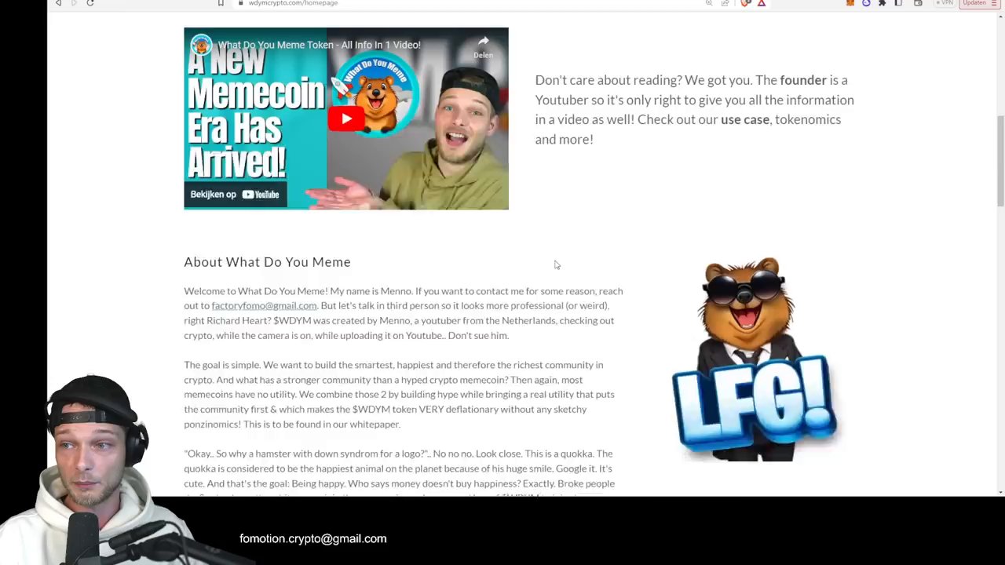
pyautogui.scroll(-3)
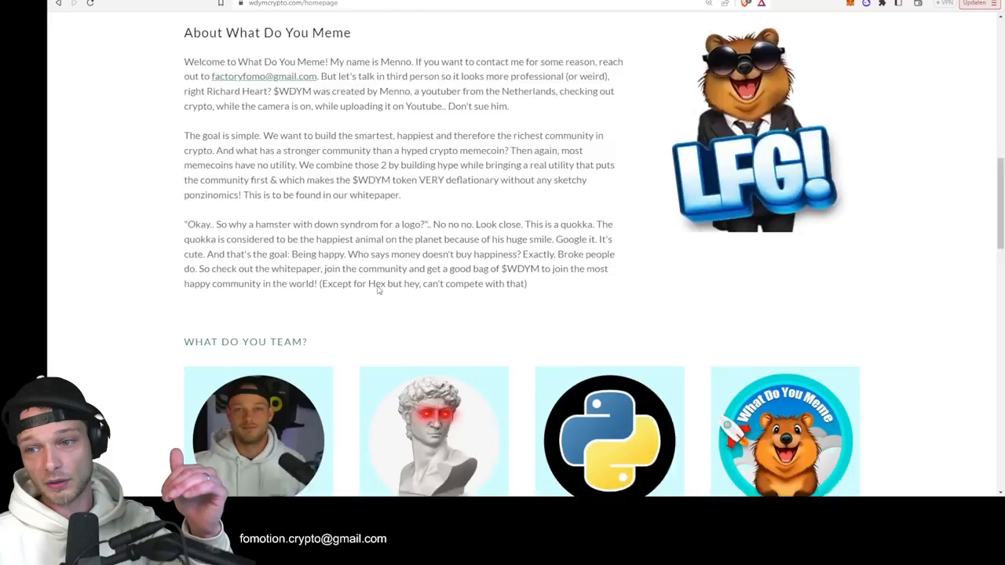
pyautogui.scroll(-3)
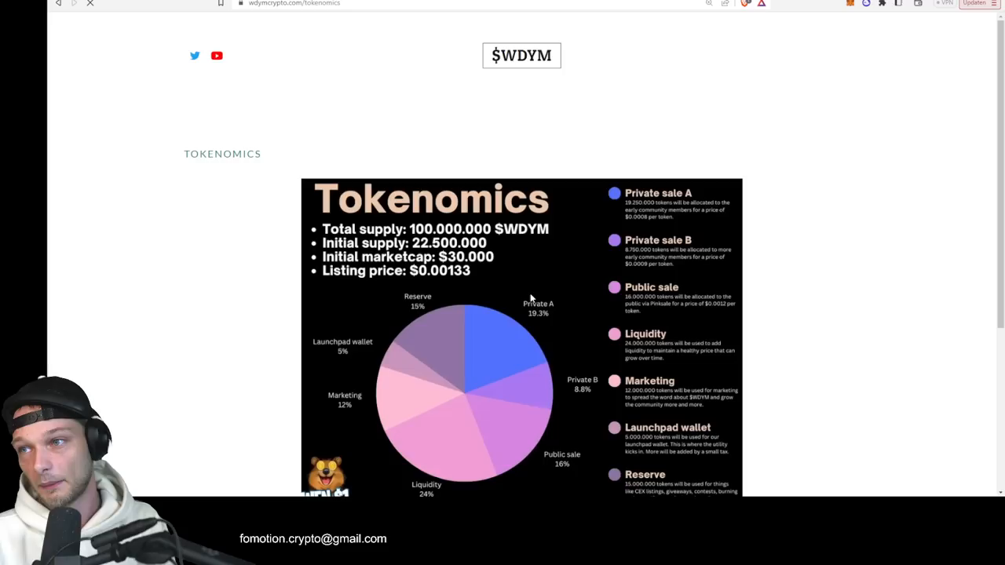
# Open Seedify from CryptoRank's launchpad list to see its past IDOs
pyautogui.scroll(-3)
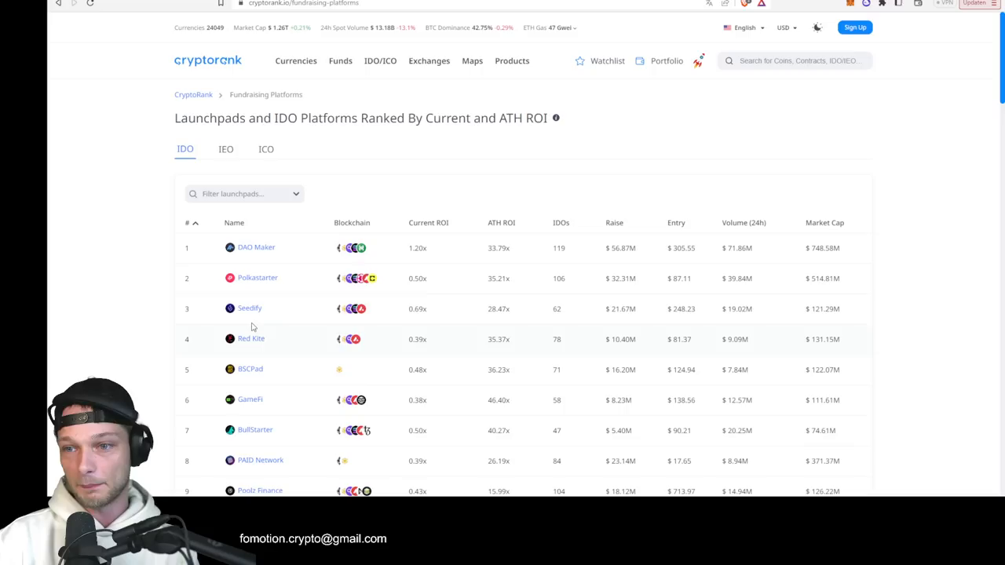
pyautogui.click(249, 308)
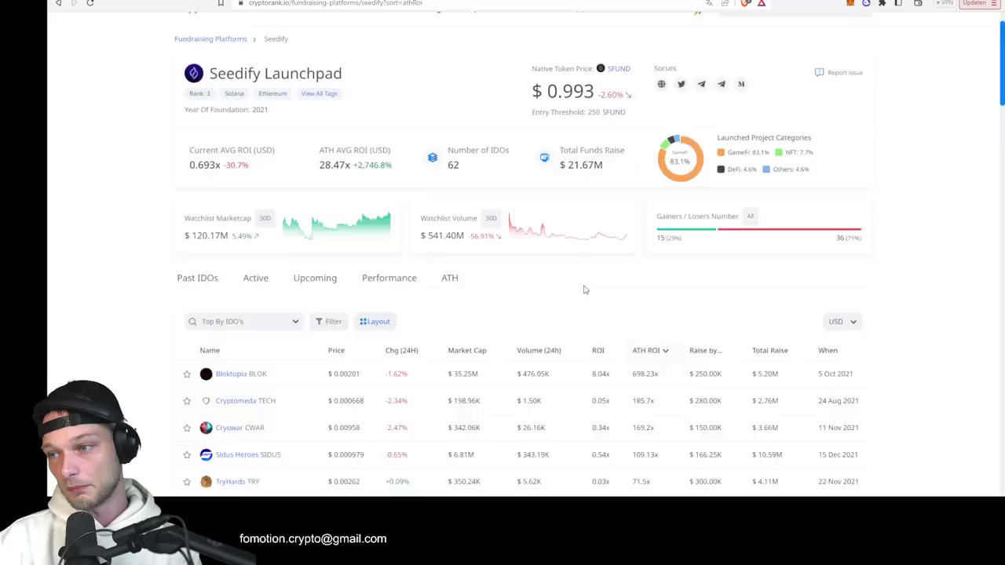
pyautogui.scroll(-3)
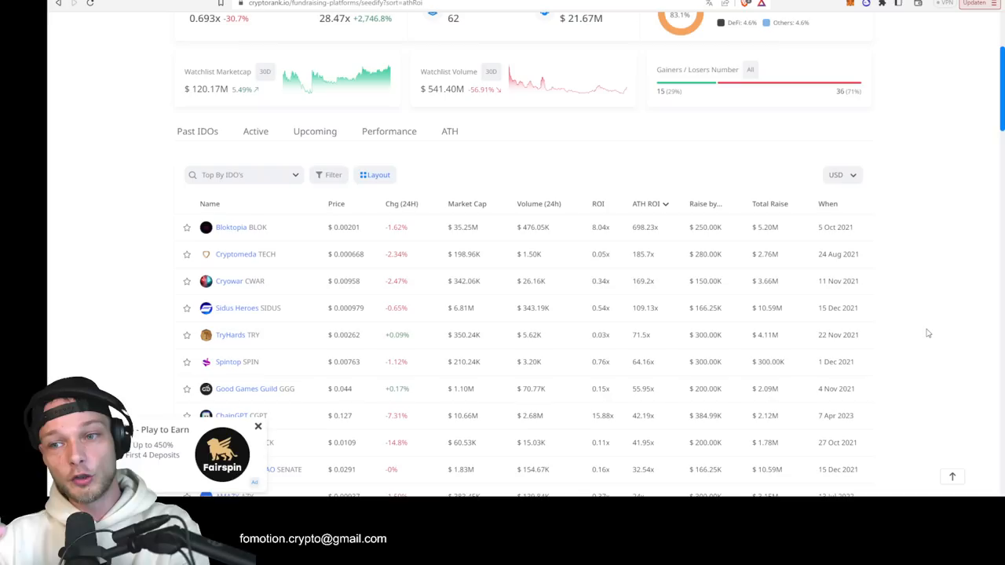
pyautogui.moveTo(594, 75)
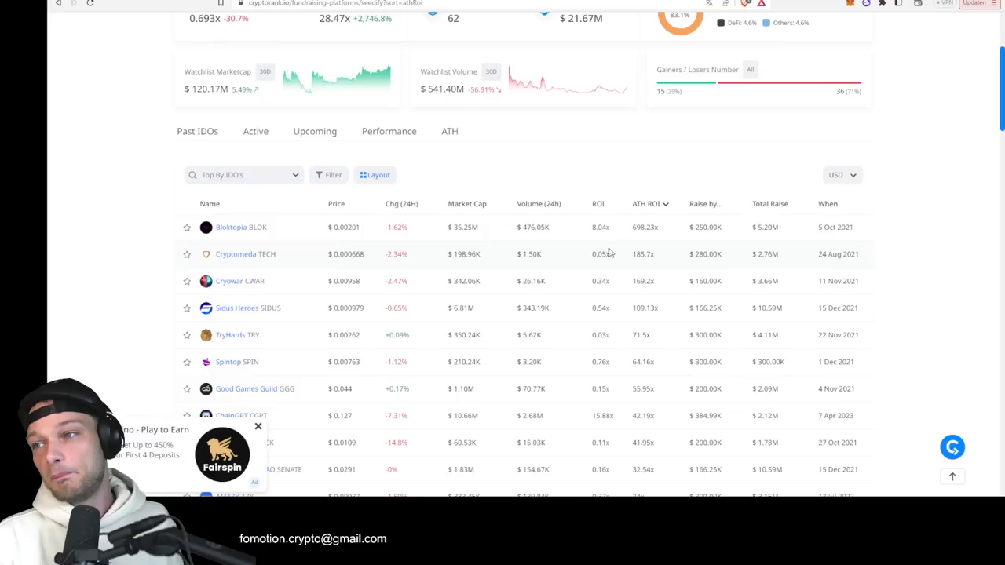
pyautogui.click(257, 426)
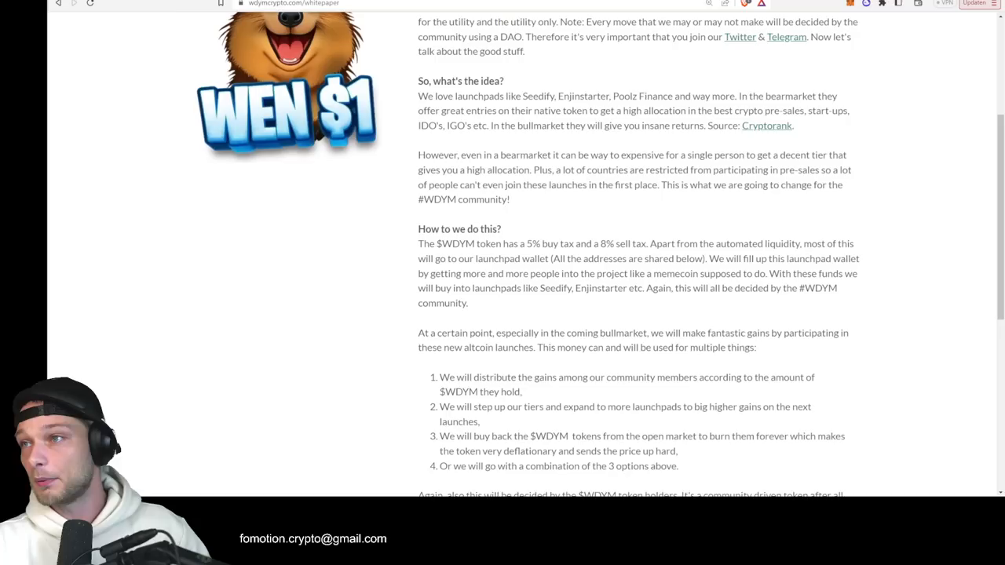
# Scroll the WDYM whitepaper down to its contract and wallet addresses
pyautogui.scroll(-3)
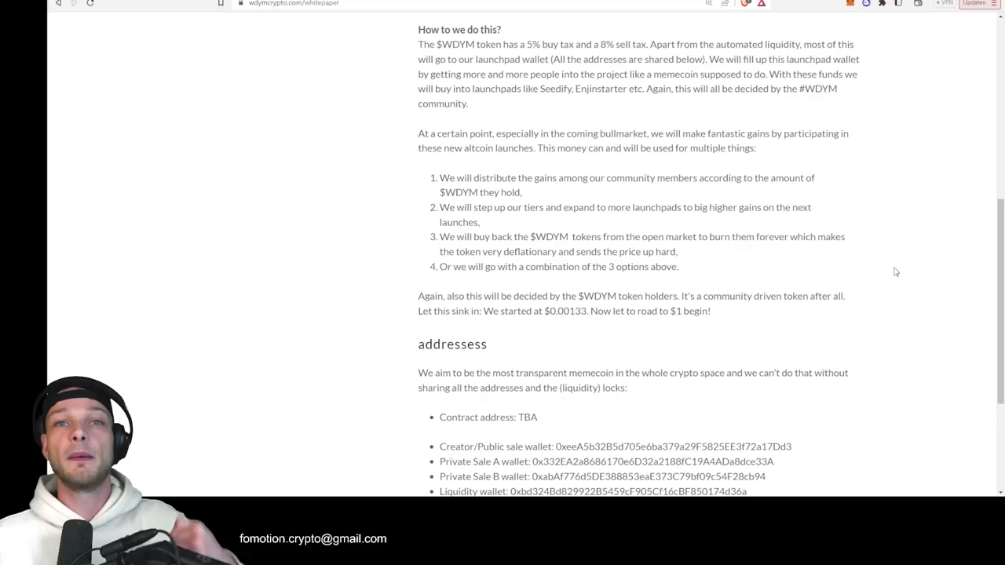
pyautogui.moveTo(579, 328)
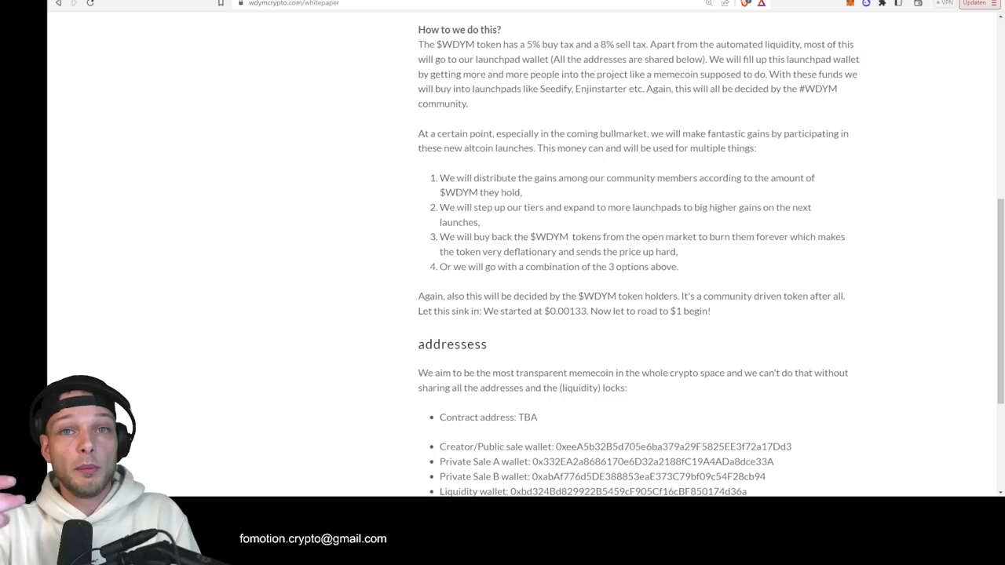
pyautogui.scroll(-3)
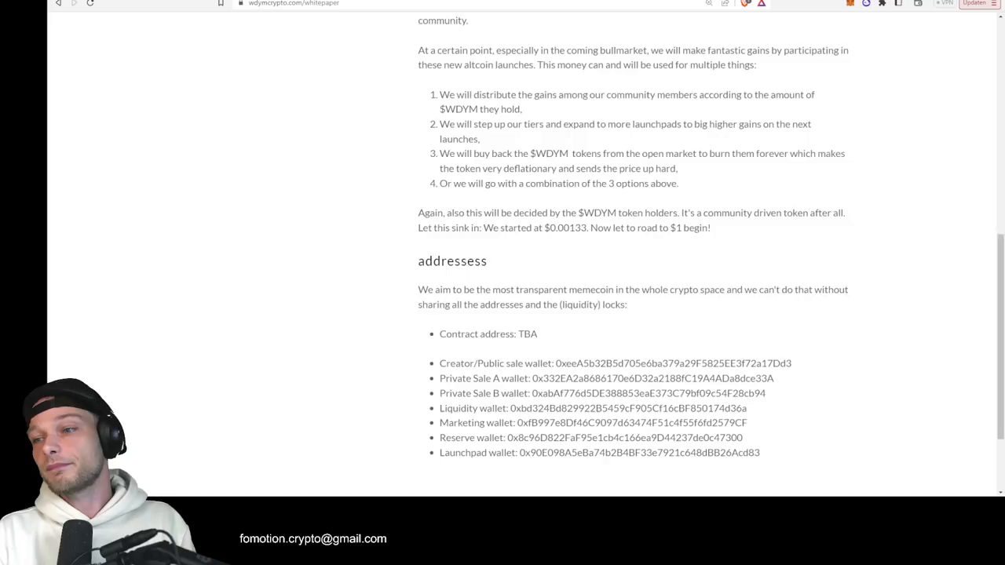
# Scroll the WhatDoYouMeme23 profile to the $23.275 private-sale tweet
pyautogui.scroll(3)
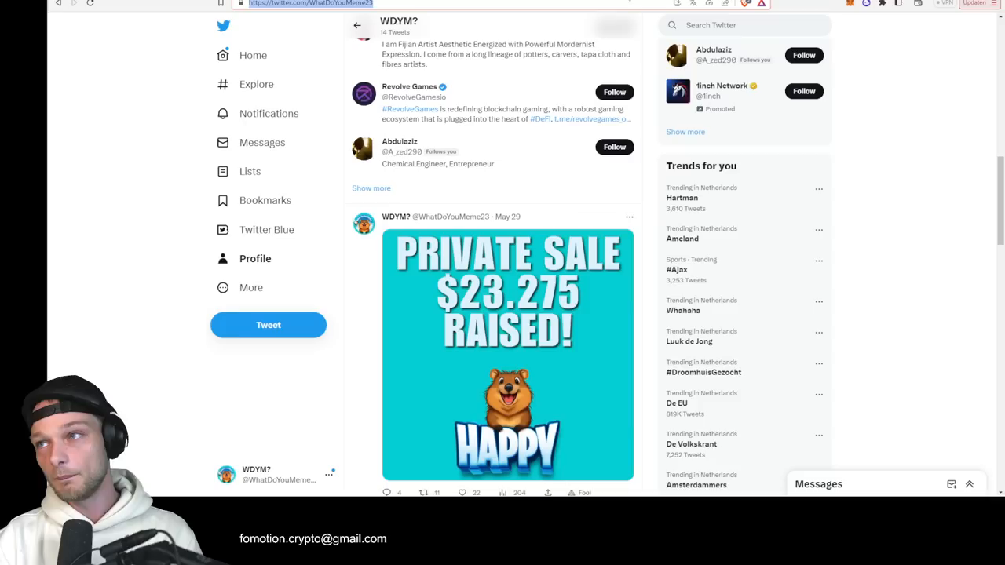
# Scroll the PinkSale What Do You Meme presale page showing 0.1–0.6 BNB buys
pyautogui.scroll(-3)
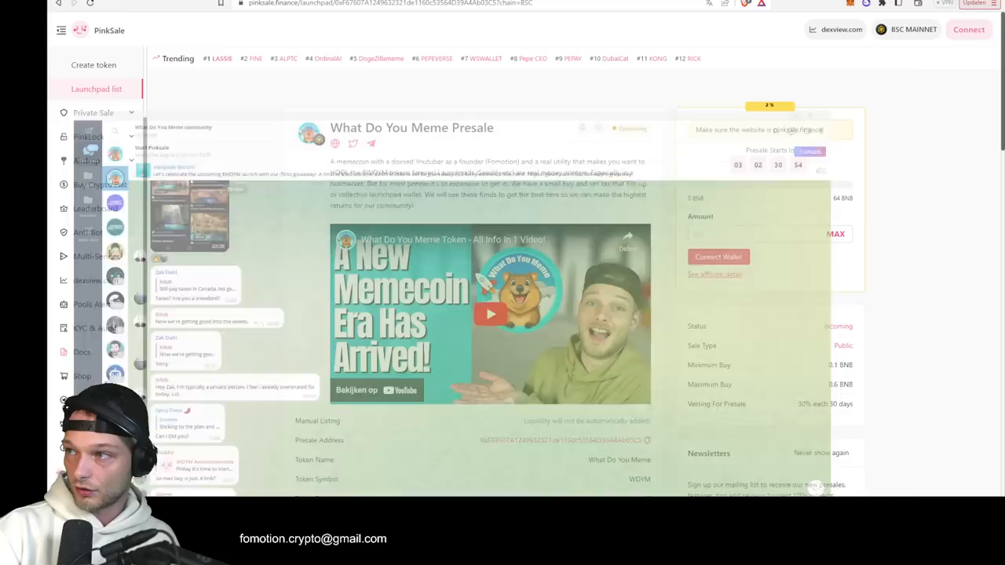
# Scroll through PinkSale's token details and presale rate
pyautogui.scroll(-3)
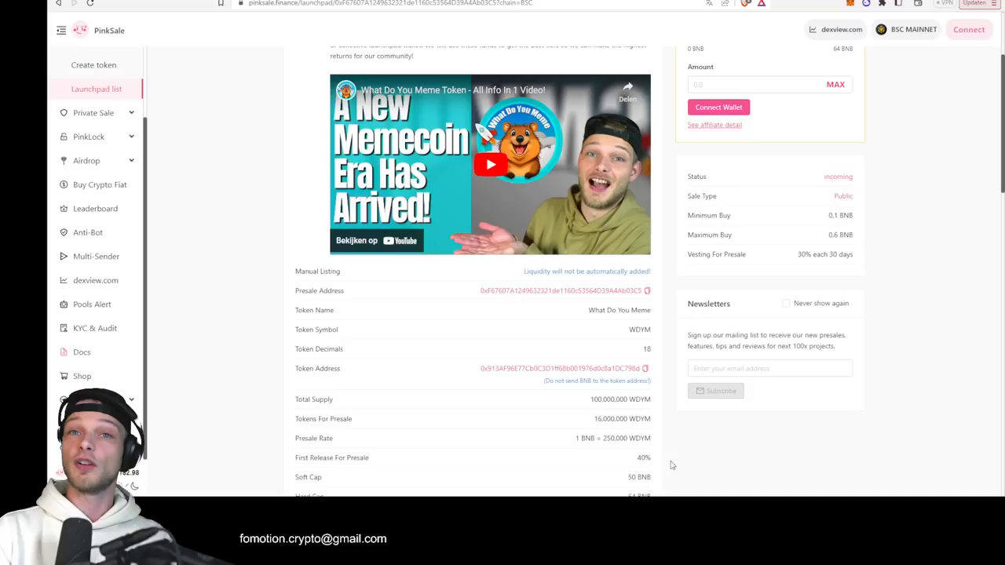
pyautogui.scroll(-3)
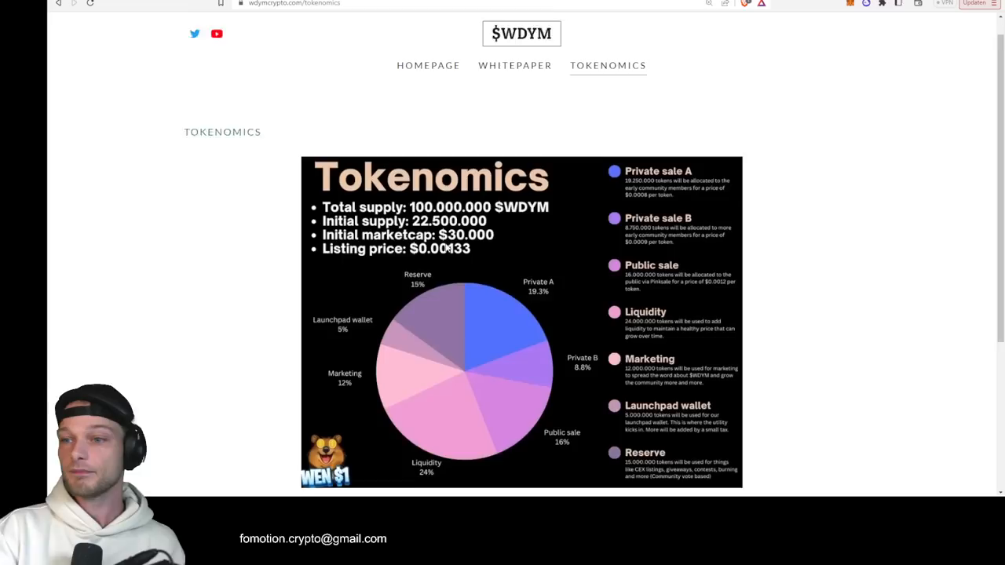
# Scroll the Tokenomics page, then scroll back up to PinkSale's presale countdown
pyautogui.scroll(-3)
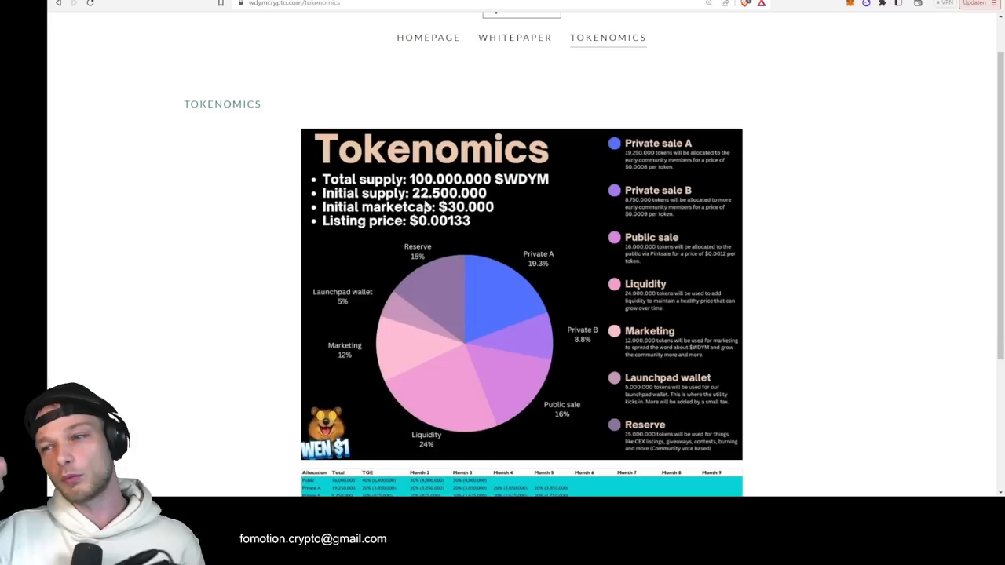
pyautogui.scroll(-3)
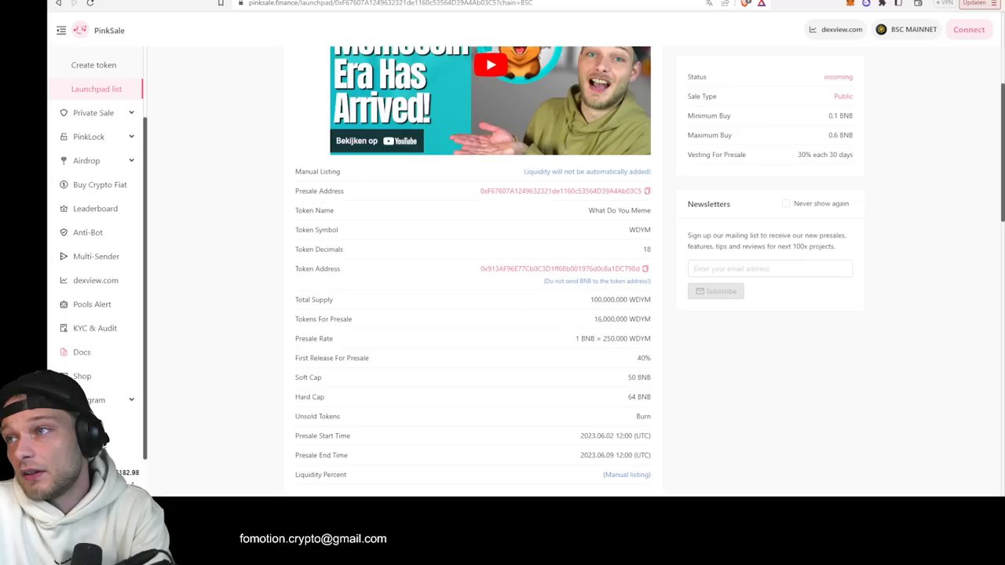
pyautogui.scroll(3)
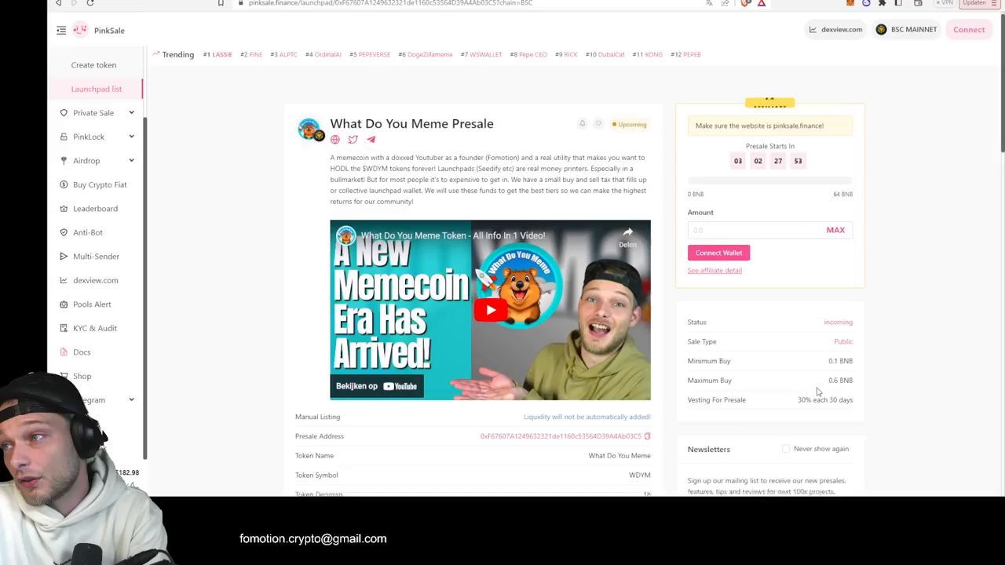